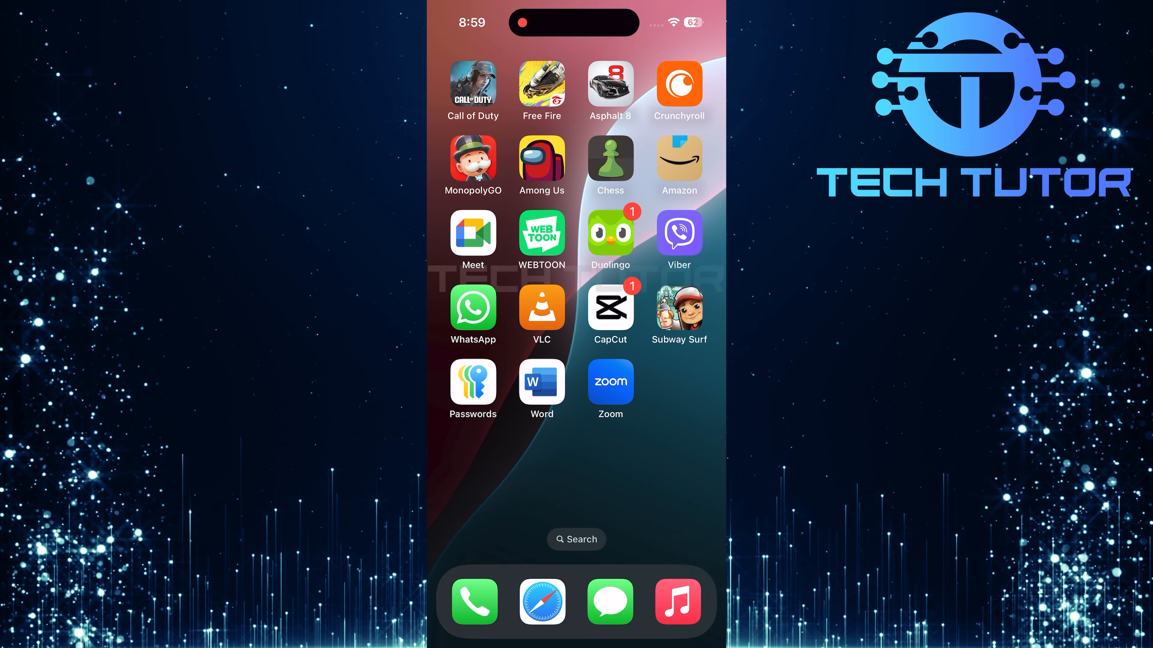
# Launch Zoom and begin a new meeting with video on and personal meeting ID off.
pyautogui.click(609, 382)
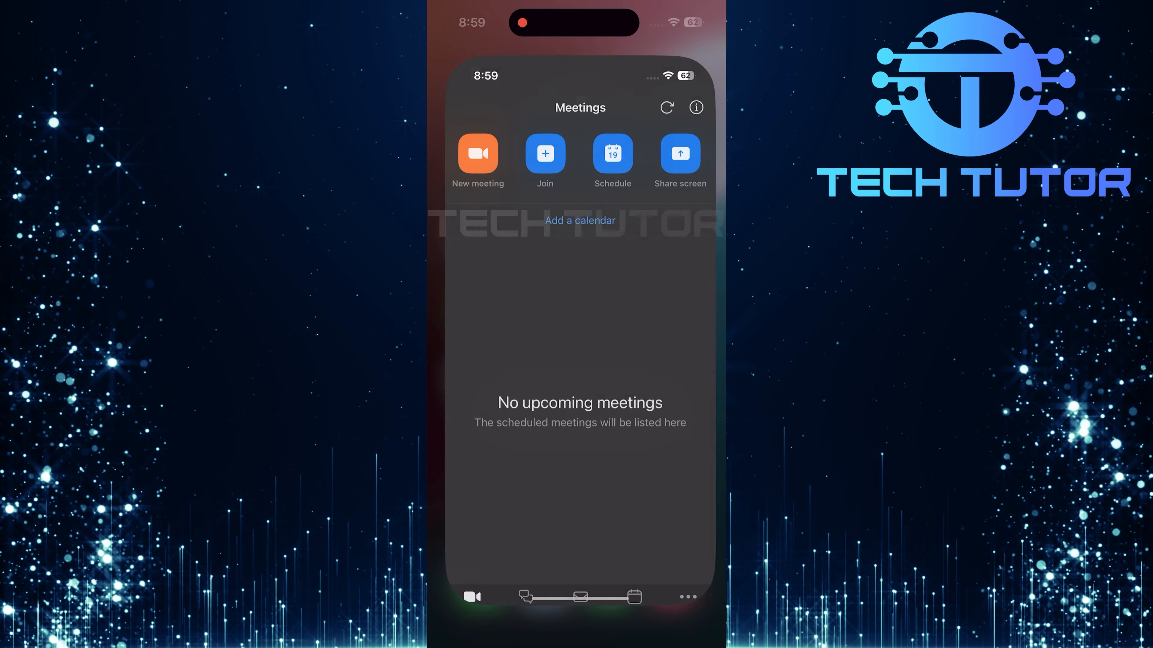
pyautogui.click(478, 154)
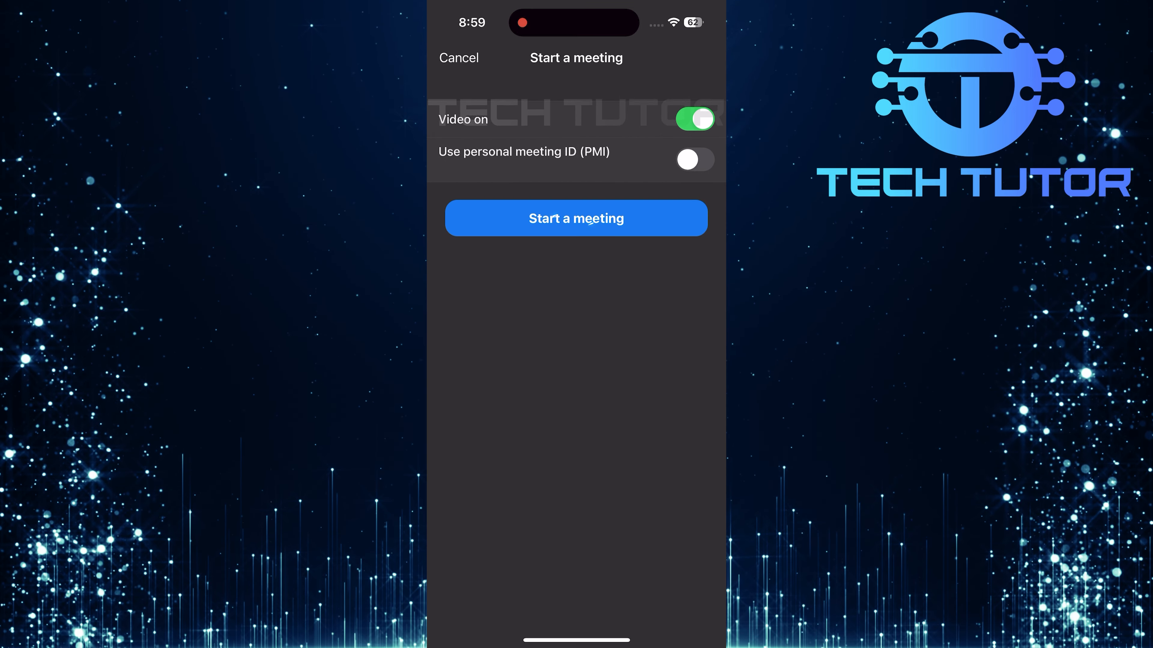
# Start the meeting and show the Participants list with the host as sole attendee.
pyautogui.click(575, 217)
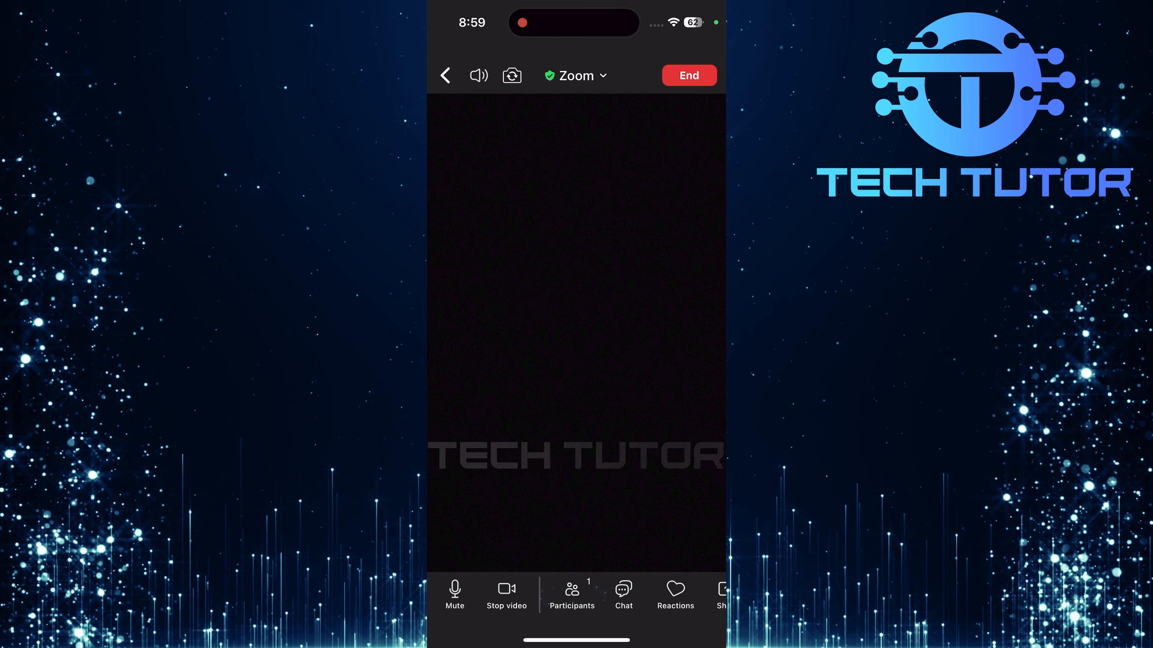
pyautogui.click(571, 595)
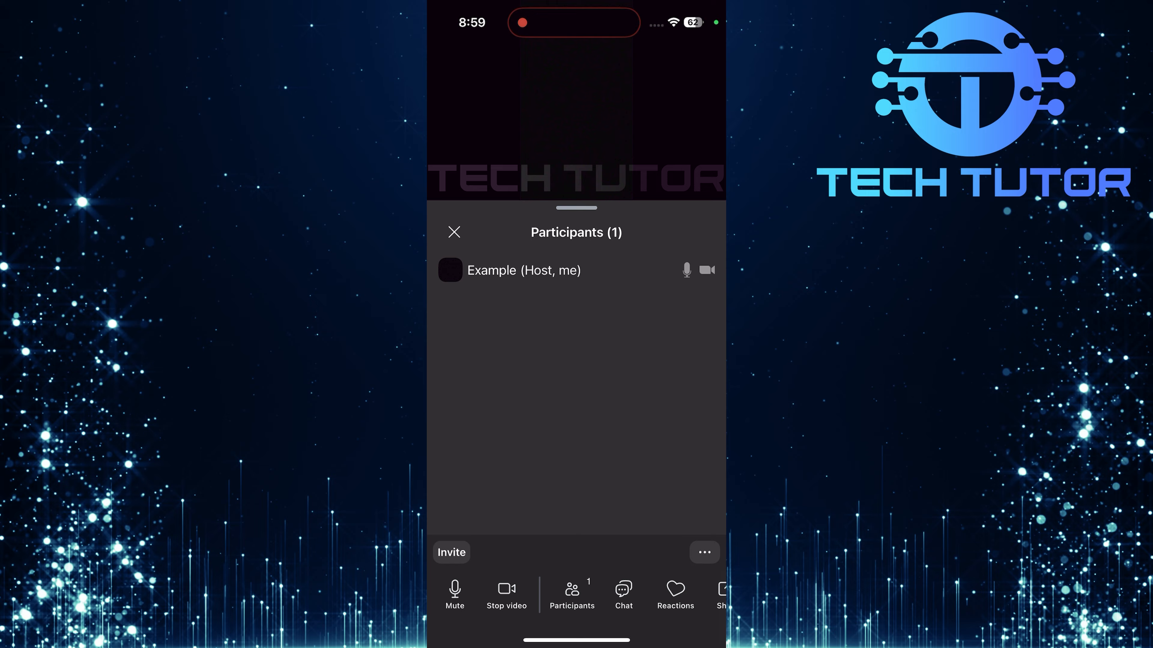
# Copy the meeting's invite link from the Invite options and switch over to WhatsApp.
pyautogui.click(451, 552)
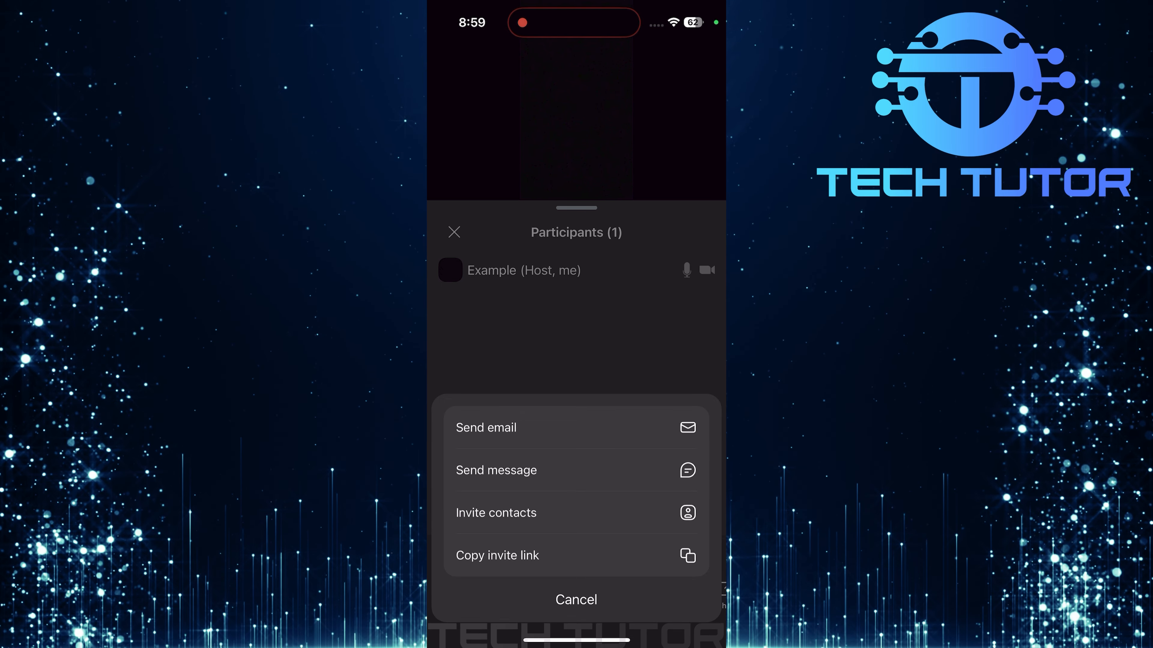
pyautogui.click(498, 554)
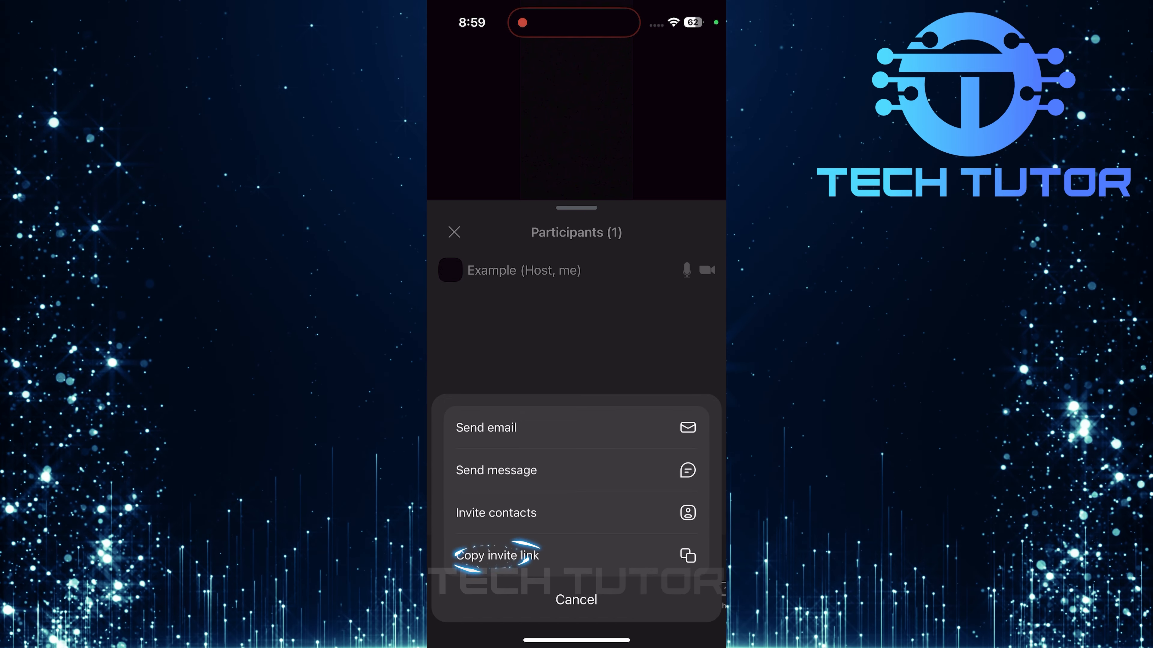
pyautogui.click(576, 599)
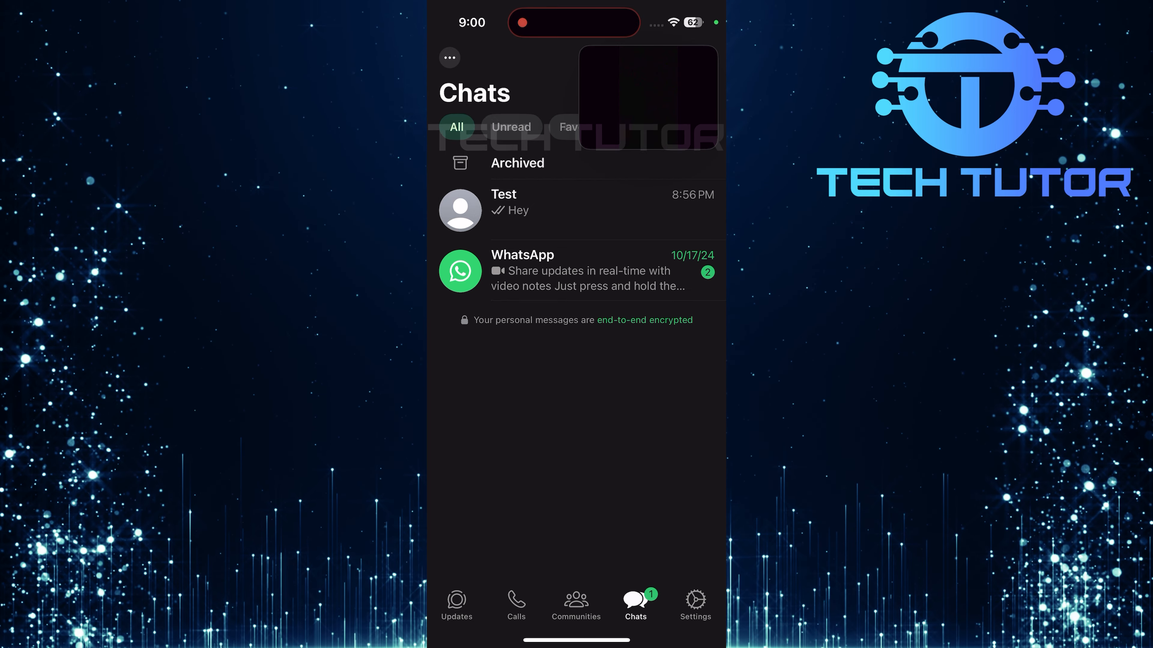
# Open the WhatsApp chat named Test, ready to paste the invite link.
pyautogui.click(503, 209)
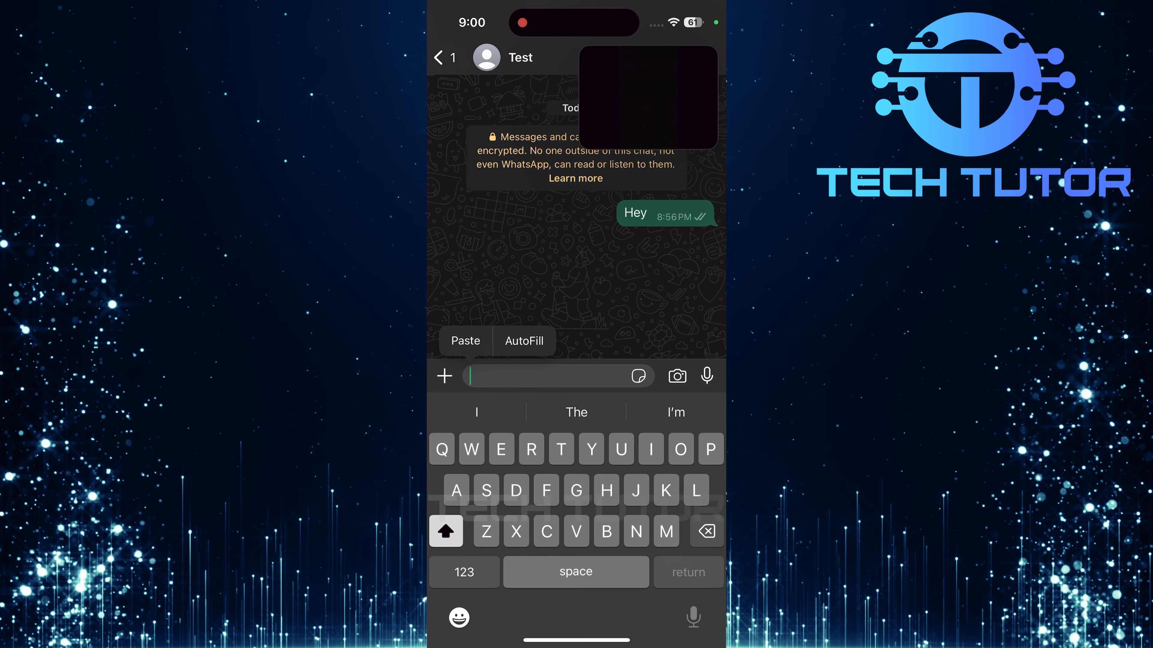
pyautogui.click(465, 340)
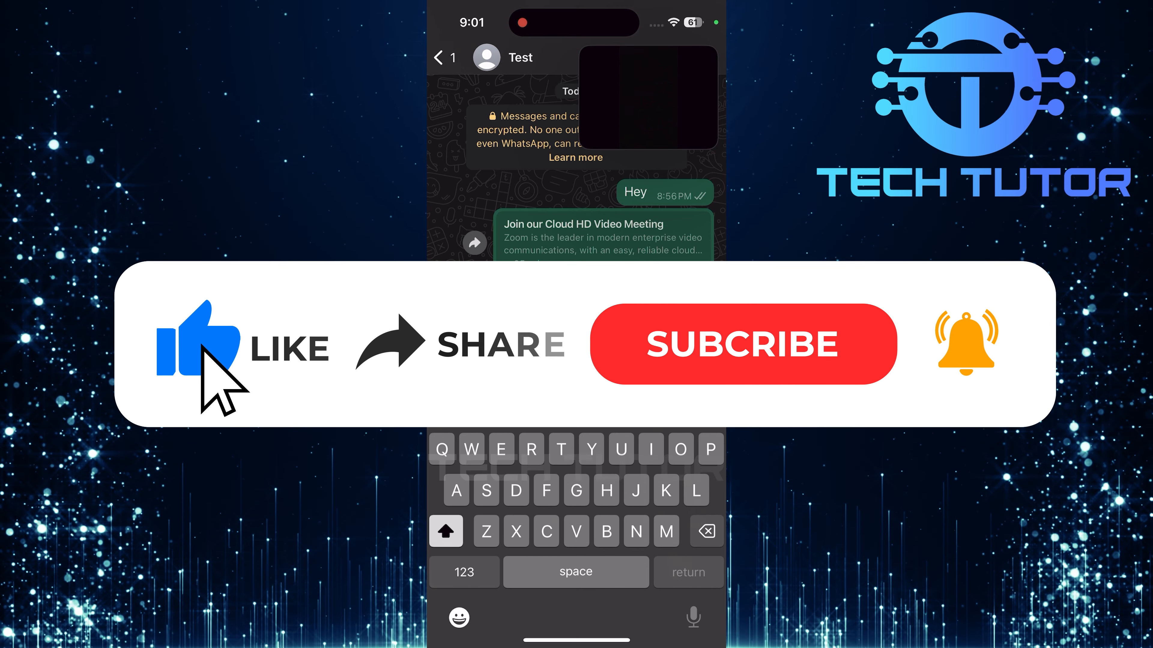
pyautogui.moveTo(408, 375)
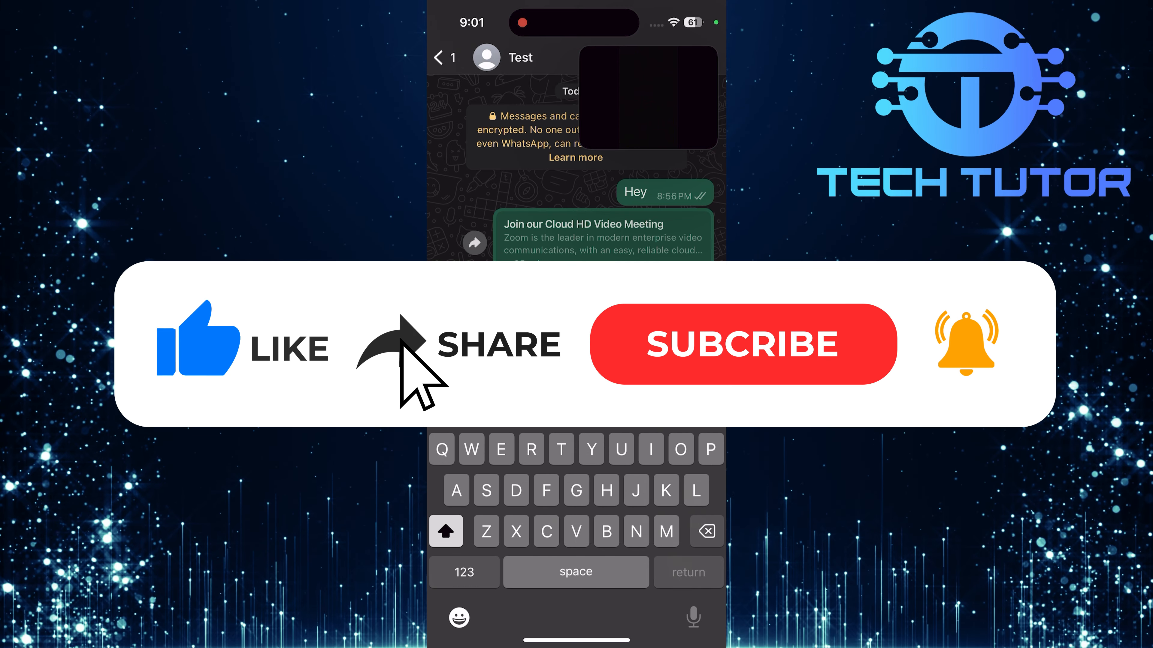